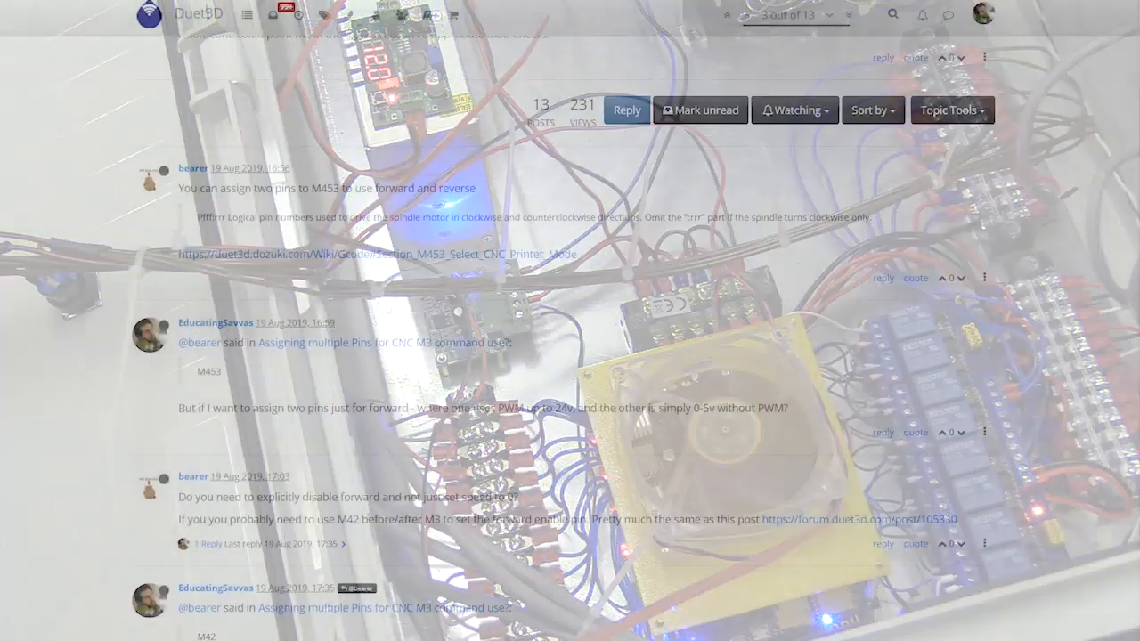
Step: Scroll to the last post and highlight the passage explaining the M453 pin options
{"action": "scroll", "scroll_direction": "down", "scroll_amount": 3}
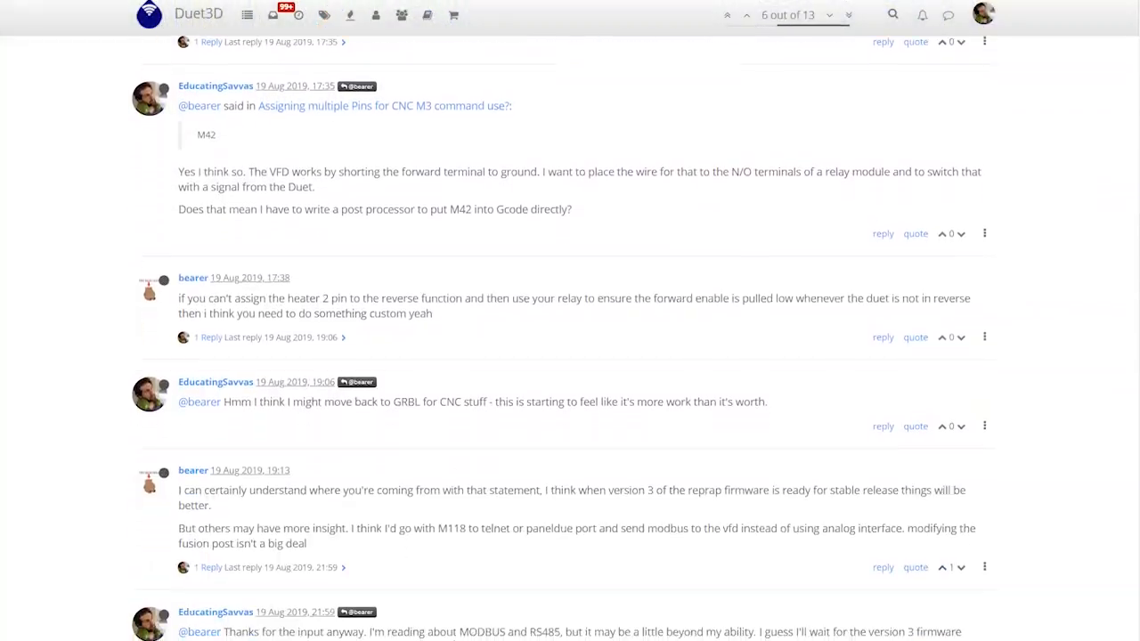
{"action": "scroll", "scroll_direction": "down", "scroll_amount": 3}
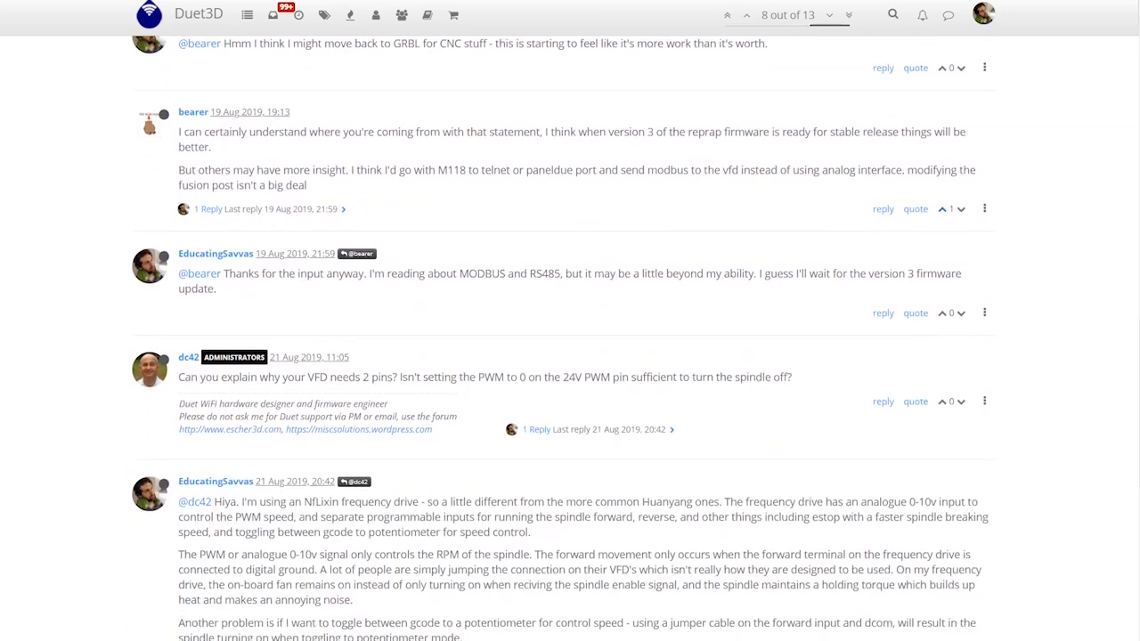
{"action": "scroll", "scroll_direction": "down", "scroll_amount": 3}
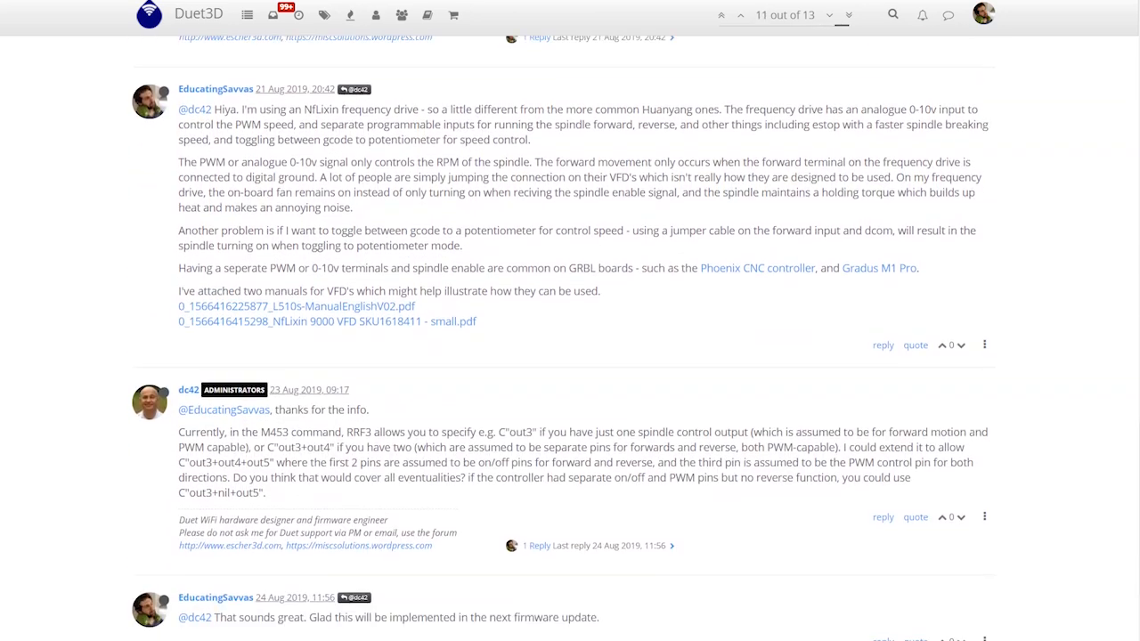
{"action": "scroll", "scroll_direction": "down", "scroll_amount": 3}
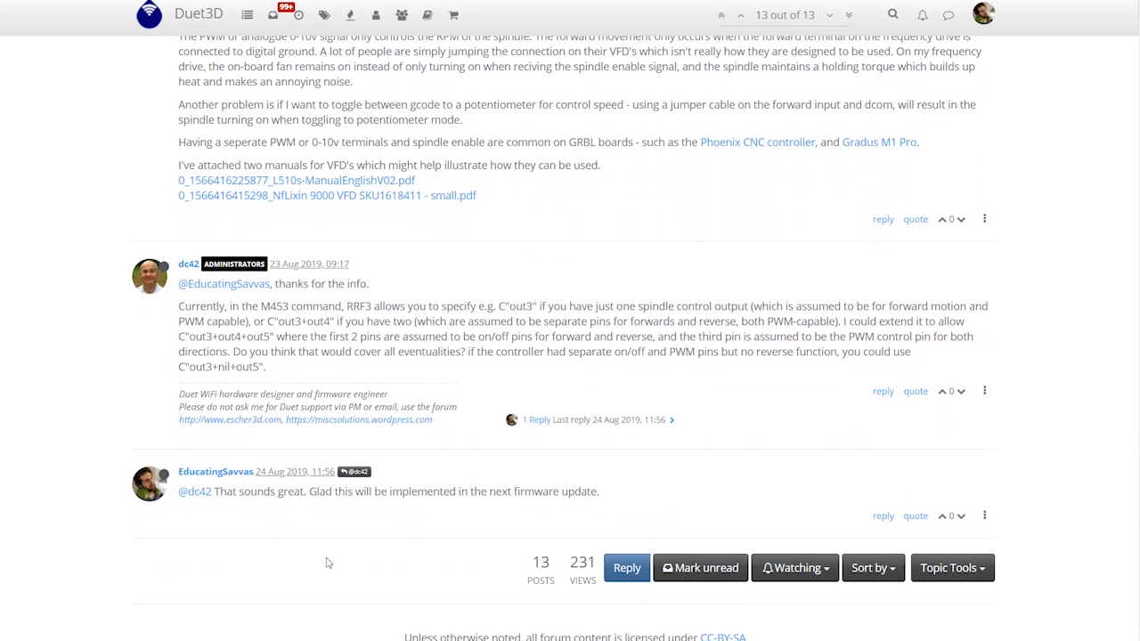
{"action": "left_click_drag", "start_coordinate": [178, 306], "coordinate": [349, 351]}
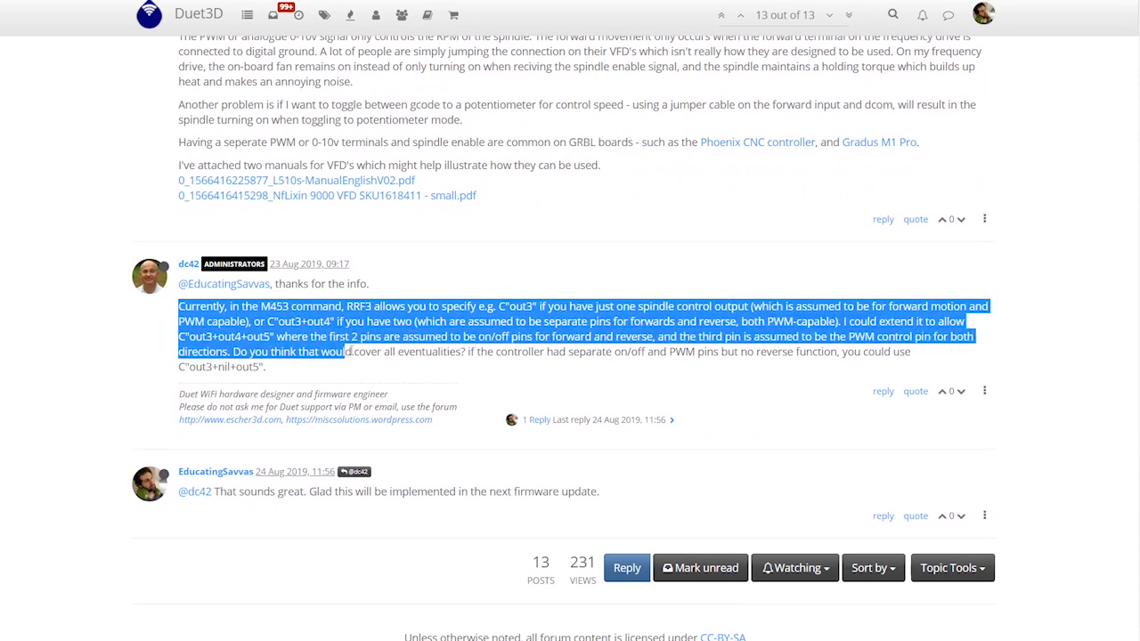
{"action": "left_click_drag", "start_coordinate": [348, 351], "coordinate": [268, 367]}
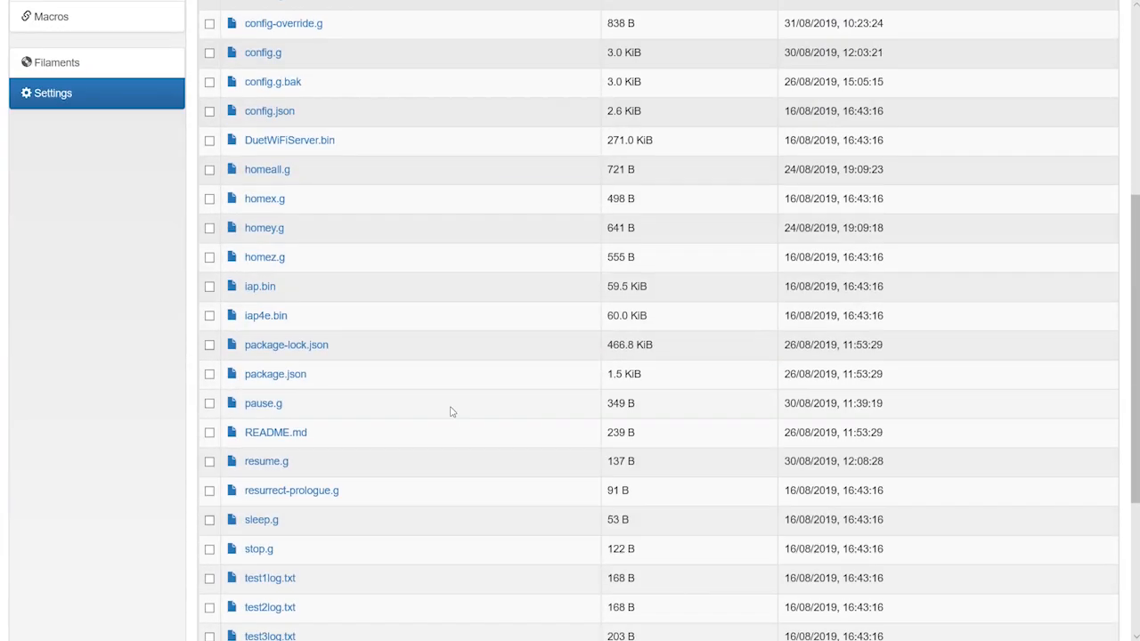
{"action": "scroll", "scroll_direction": "down", "scroll_amount": 3}
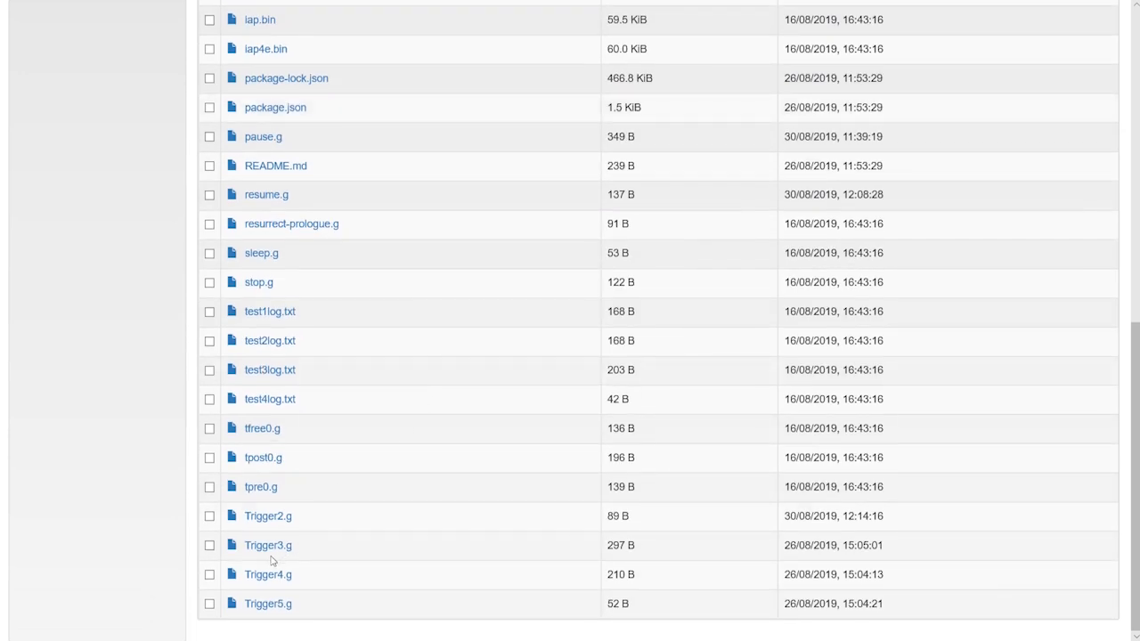
{"action": "left_click", "coordinate": [267, 574]}
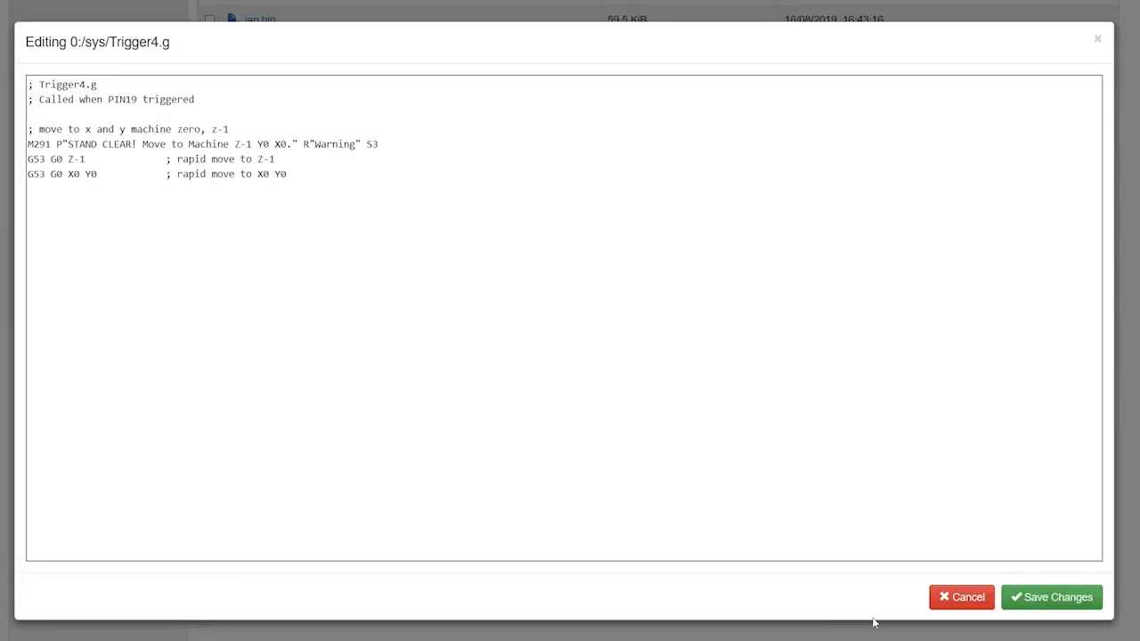
{"action": "left_click", "coordinate": [962, 597]}
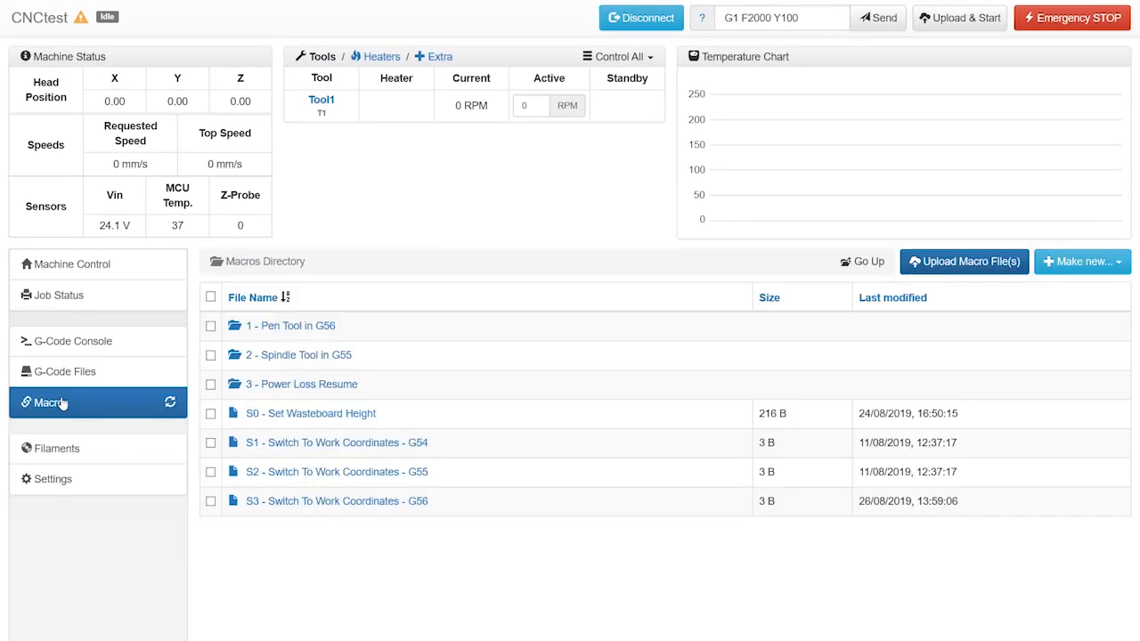
{"action": "left_click", "coordinate": [71, 263]}
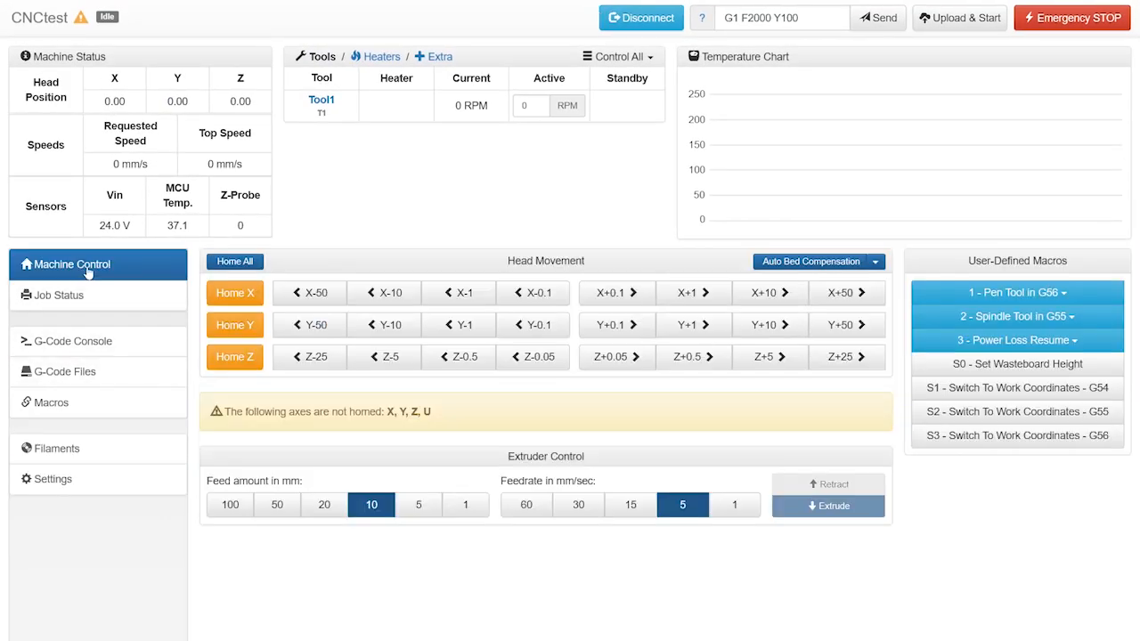
{"action": "left_click", "coordinate": [1016, 292]}
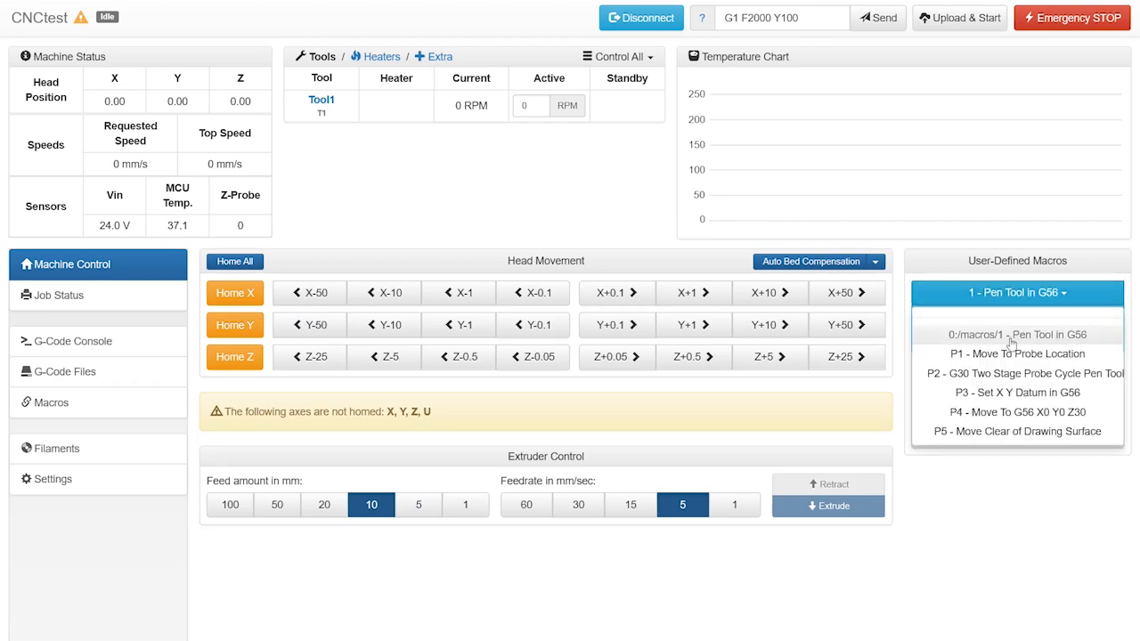
{"action": "left_click", "coordinate": [1019, 318]}
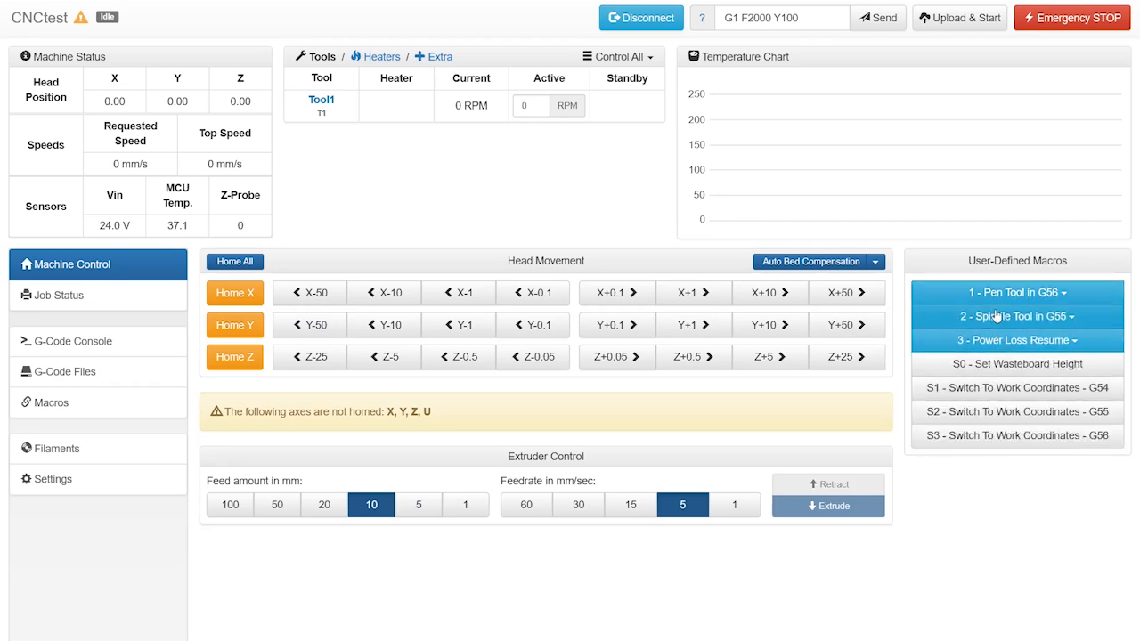
{"action": "left_click", "coordinate": [1015, 317]}
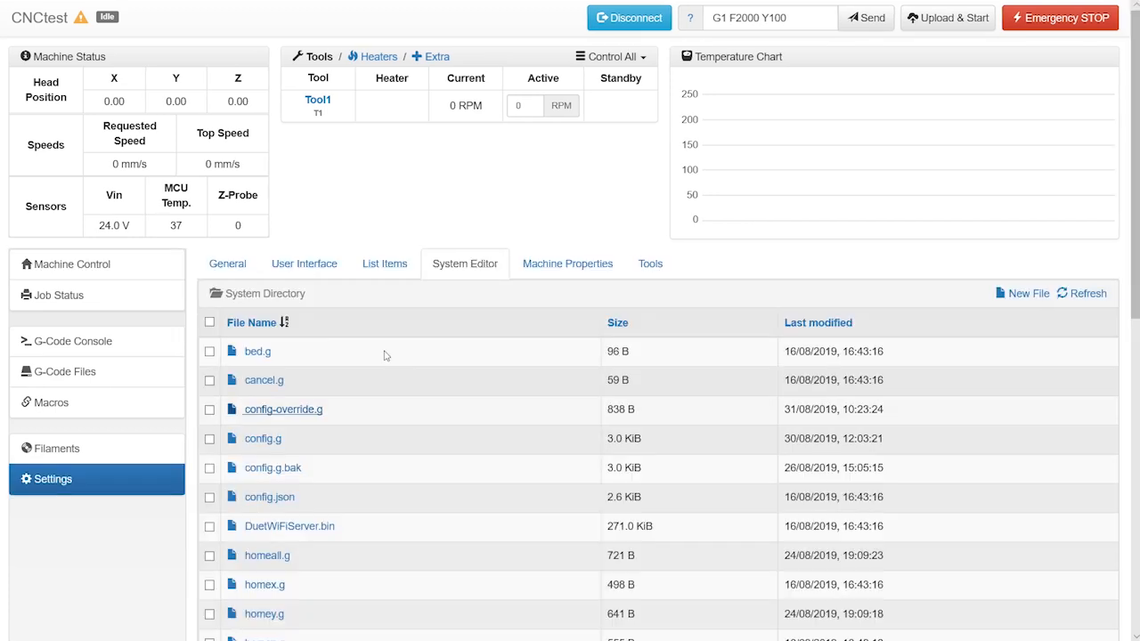
Step: View homey.g's homing code, cancel out, and home the Z axis from Machine Control
{"action": "scroll", "scroll_direction": "down", "scroll_amount": 3}
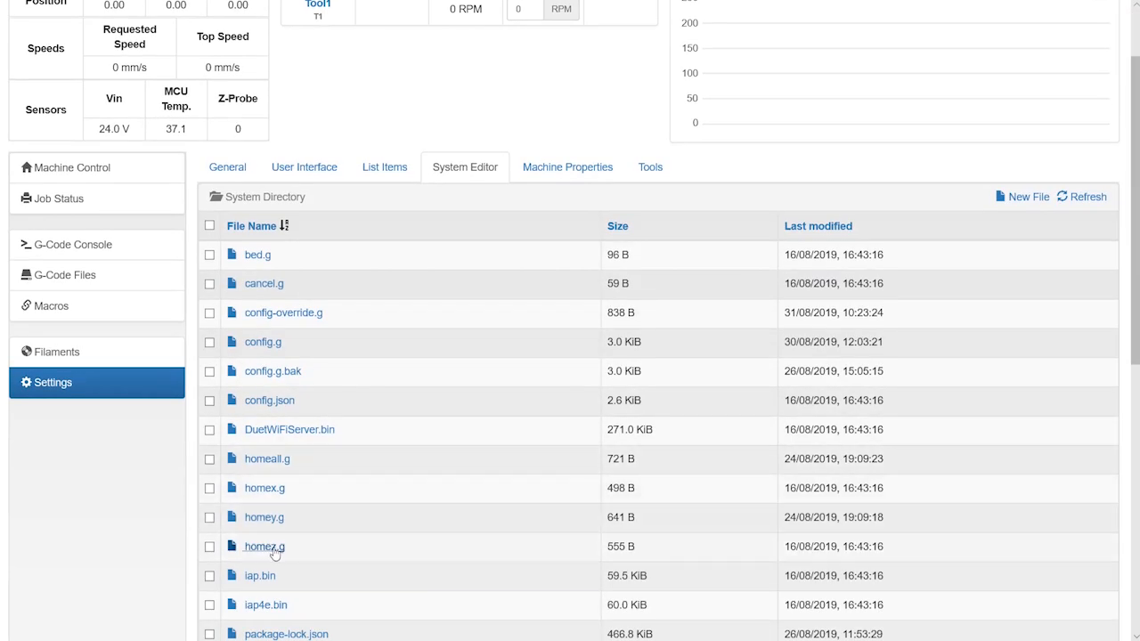
{"action": "left_click", "coordinate": [264, 516]}
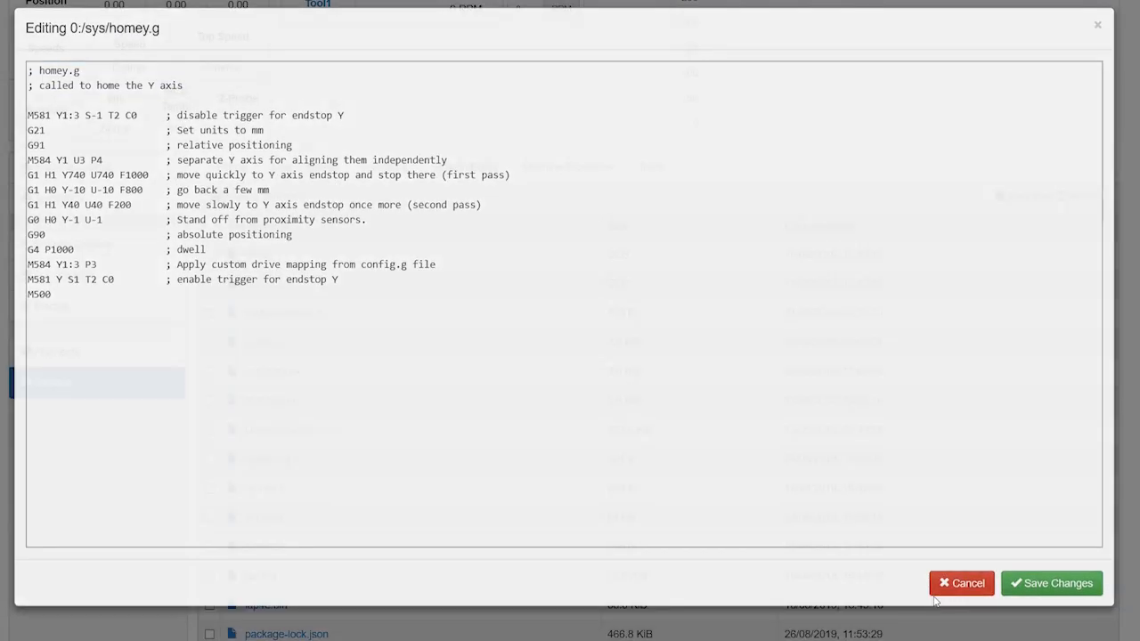
{"action": "left_click", "coordinate": [963, 585]}
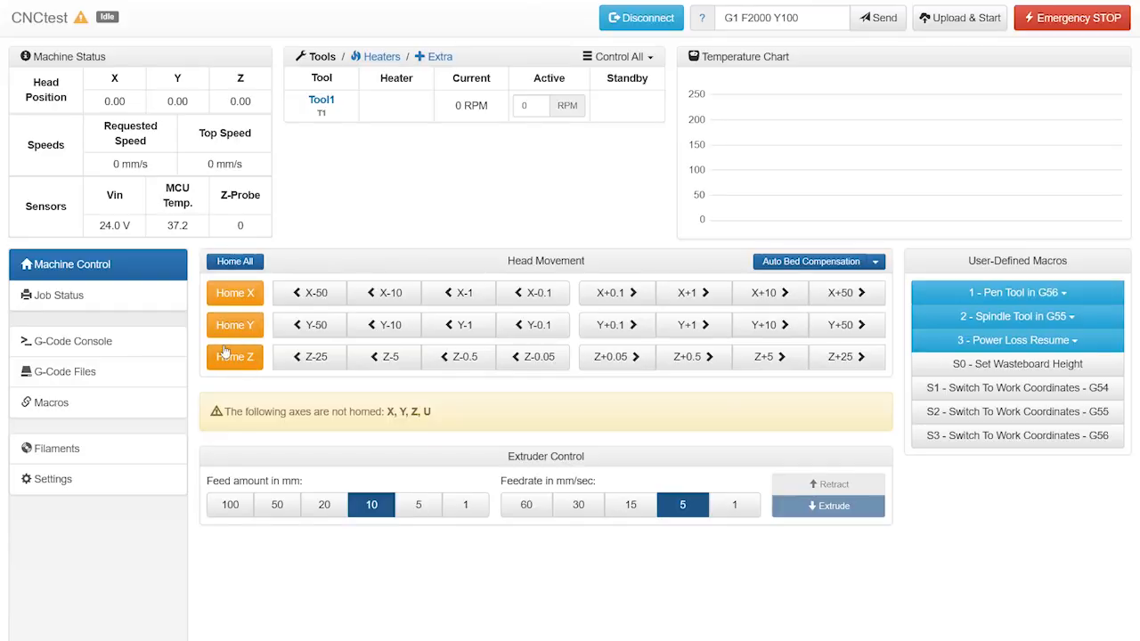
{"action": "left_click", "coordinate": [235, 356]}
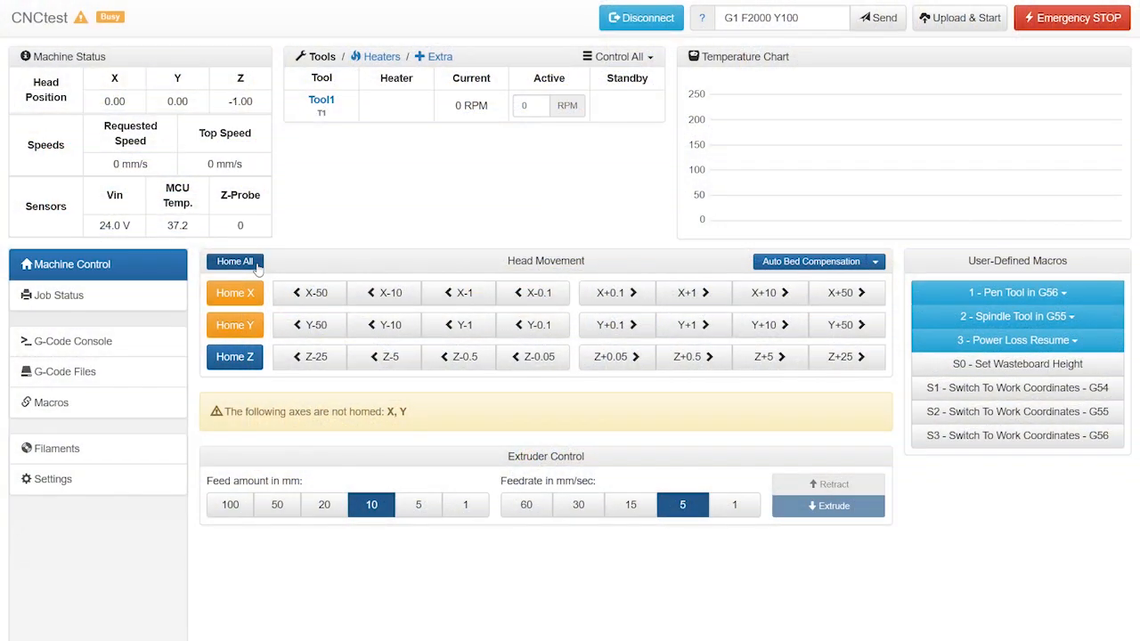
Step: Attempt Z+25 and X+50 jog moves and dismiss the 'outside machine limits' error
{"action": "left_click", "coordinate": [235, 260]}
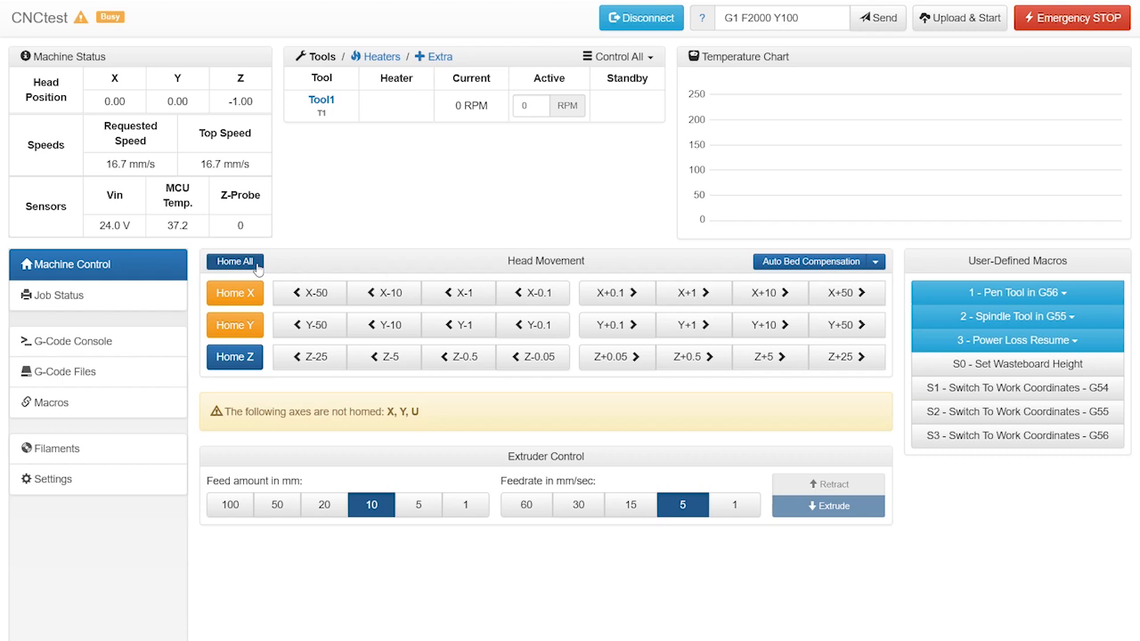
{"action": "left_click", "coordinate": [236, 292]}
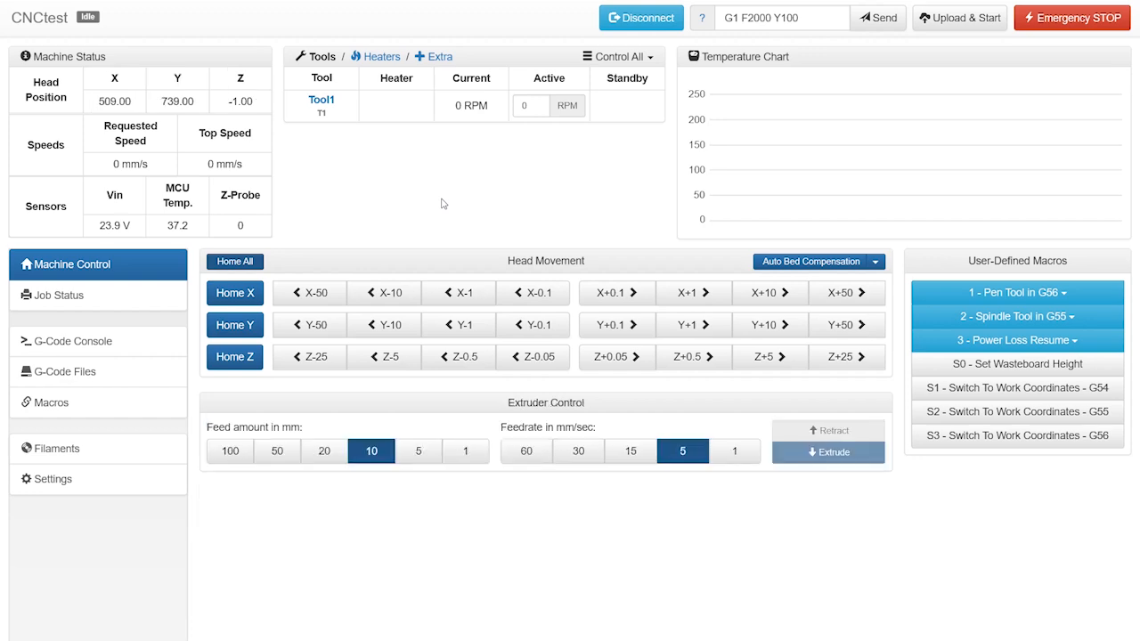
{"action": "key", "text": "ctrl+f"}
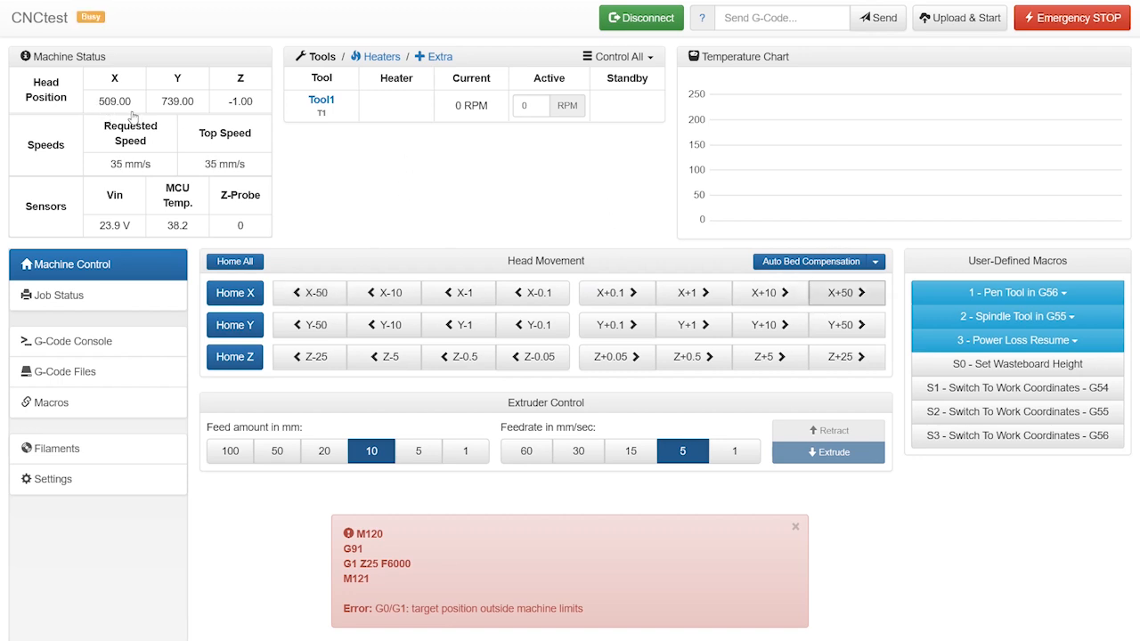
{"action": "left_click", "coordinate": [845, 292]}
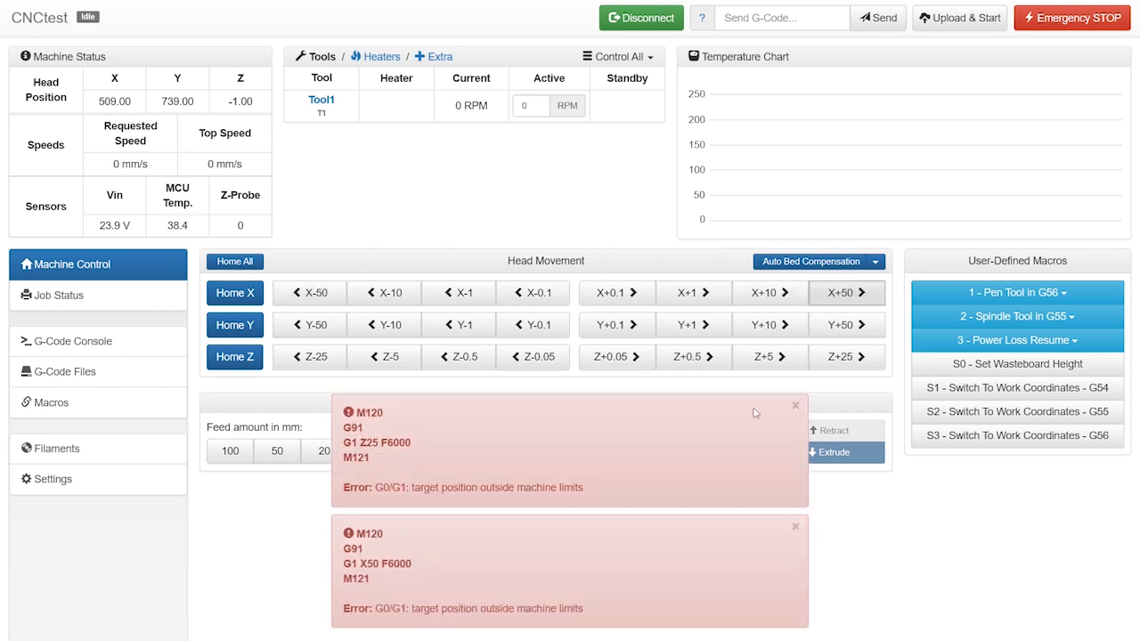
Step: Run the P3 set XY datum macro, jog X by -10 twice to 122 and confirm
{"action": "left_click", "coordinate": [1015, 292]}
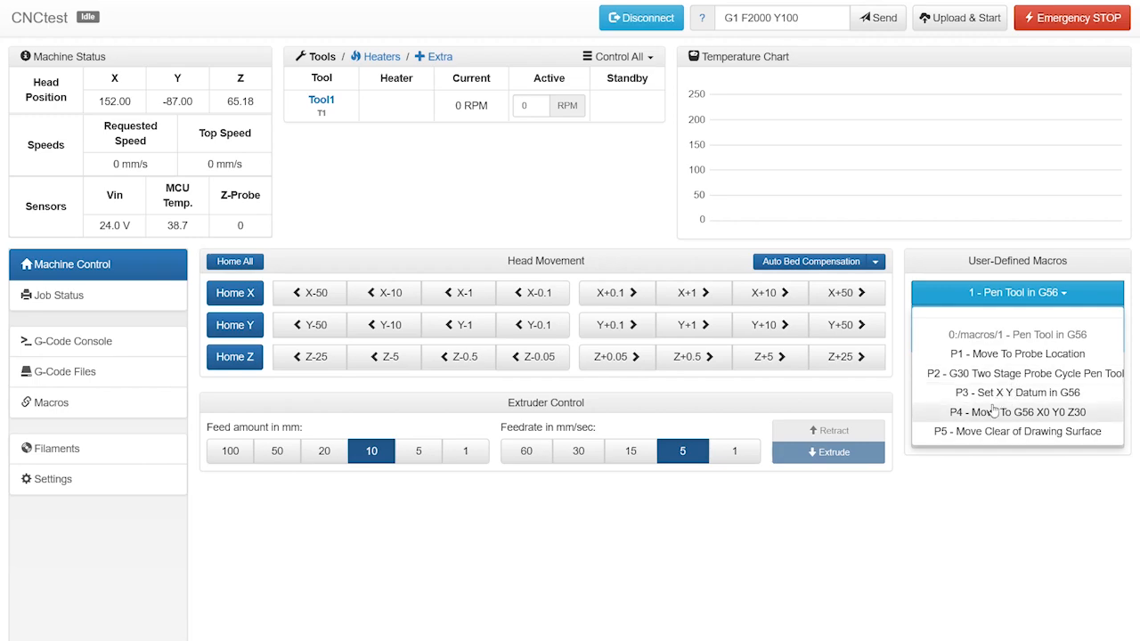
{"action": "left_click", "coordinate": [1019, 392]}
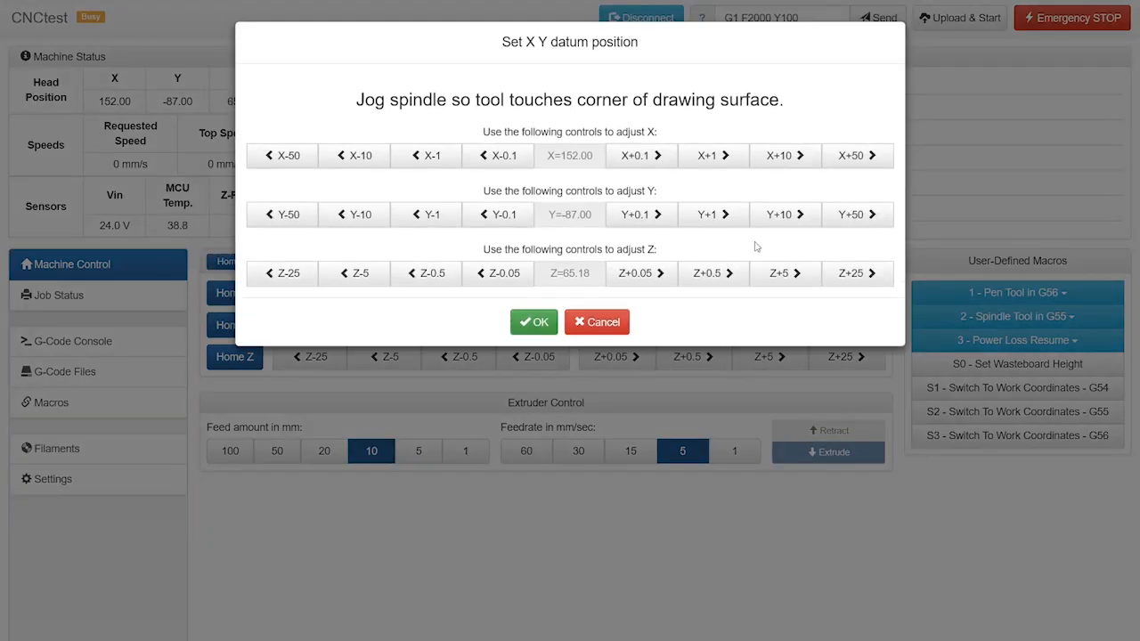
{"action": "left_click", "coordinate": [784, 214]}
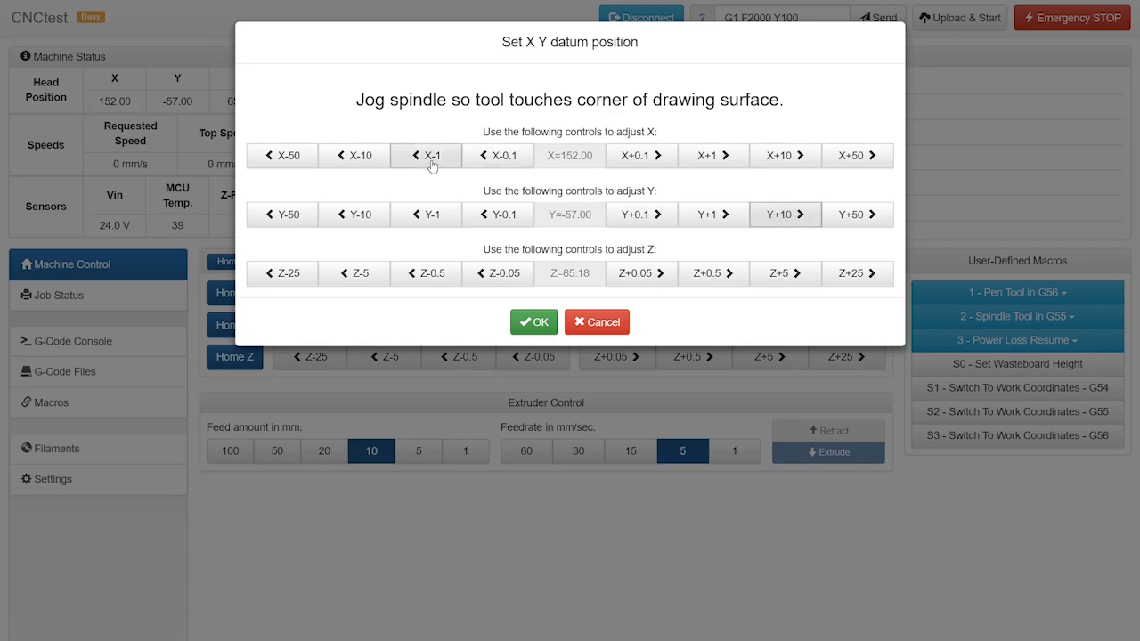
{"action": "left_click", "coordinate": [353, 155]}
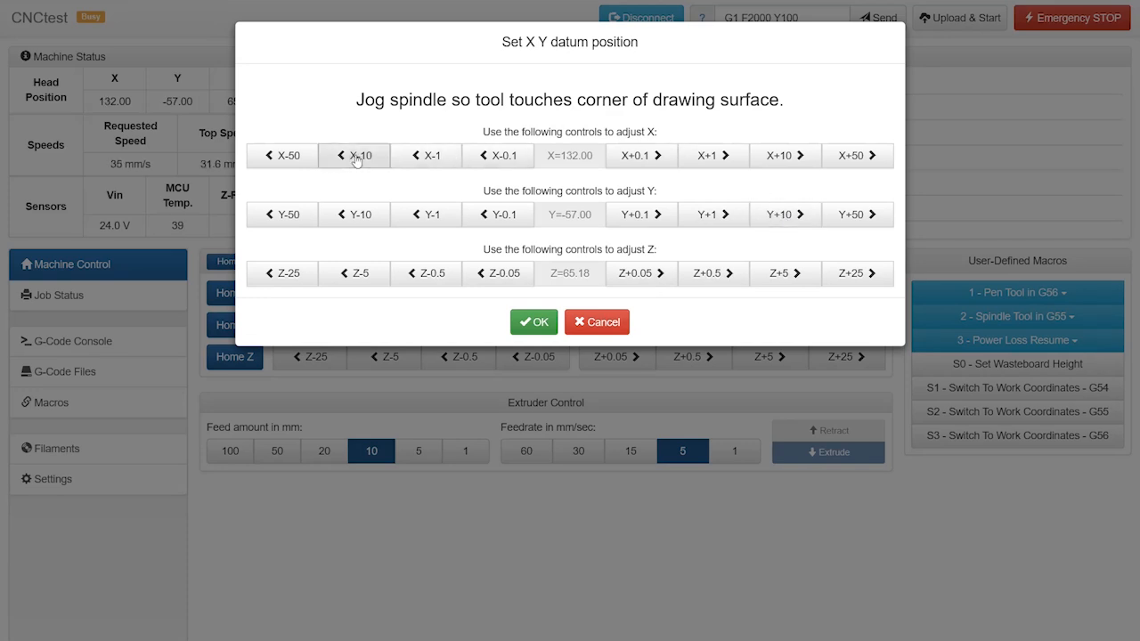
{"action": "left_click", "coordinate": [355, 157]}
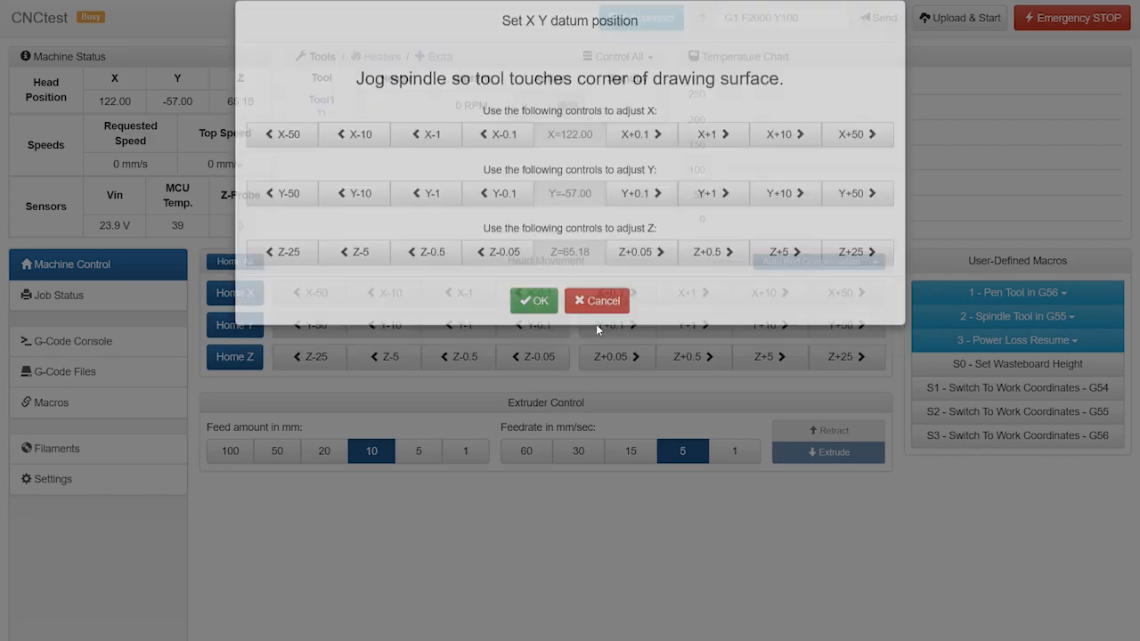
Step: Inspect the P3 datum macro's code in the Macros editor without saving, then return to Machine Control
{"action": "left_click", "coordinate": [535, 299]}
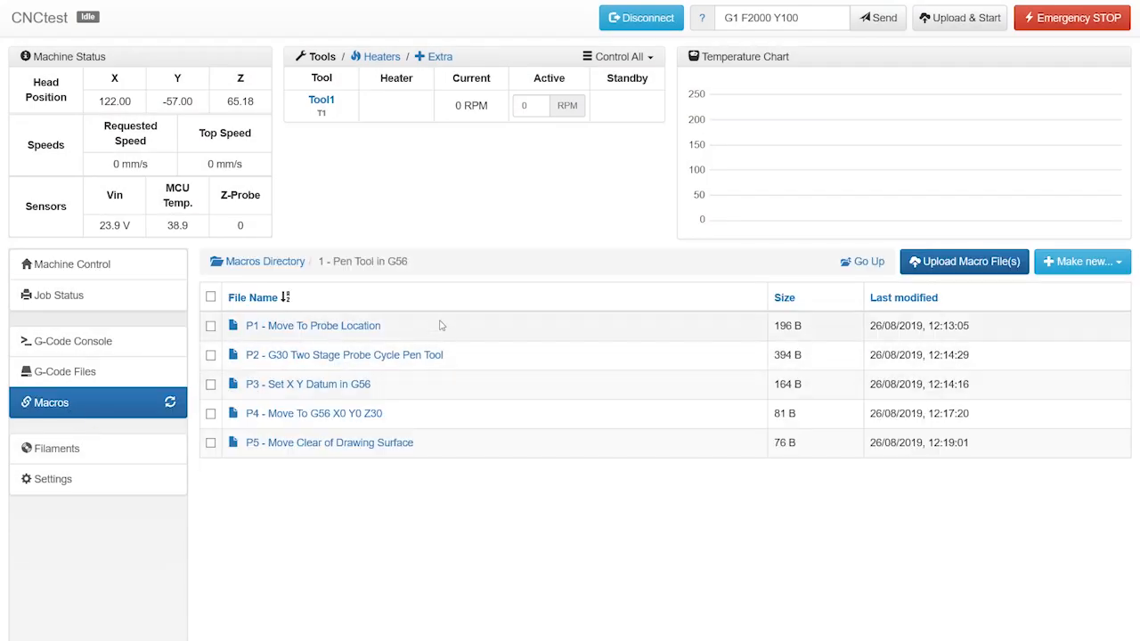
{"action": "right_click", "coordinate": [306, 385]}
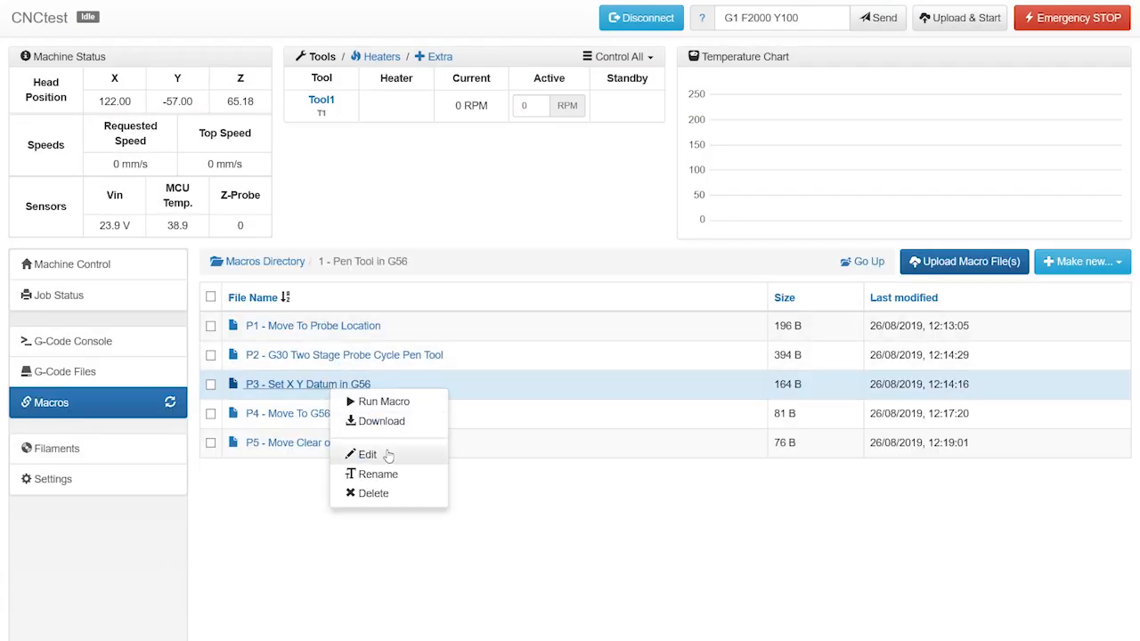
{"action": "left_click", "coordinate": [367, 454]}
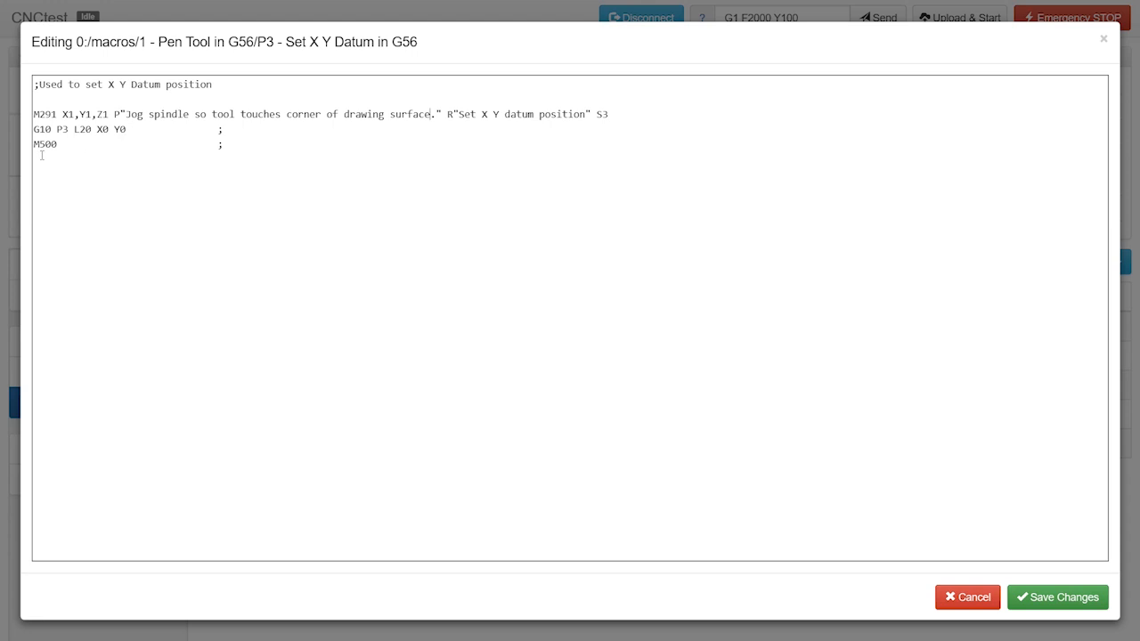
{"action": "left_click", "coordinate": [968, 597]}
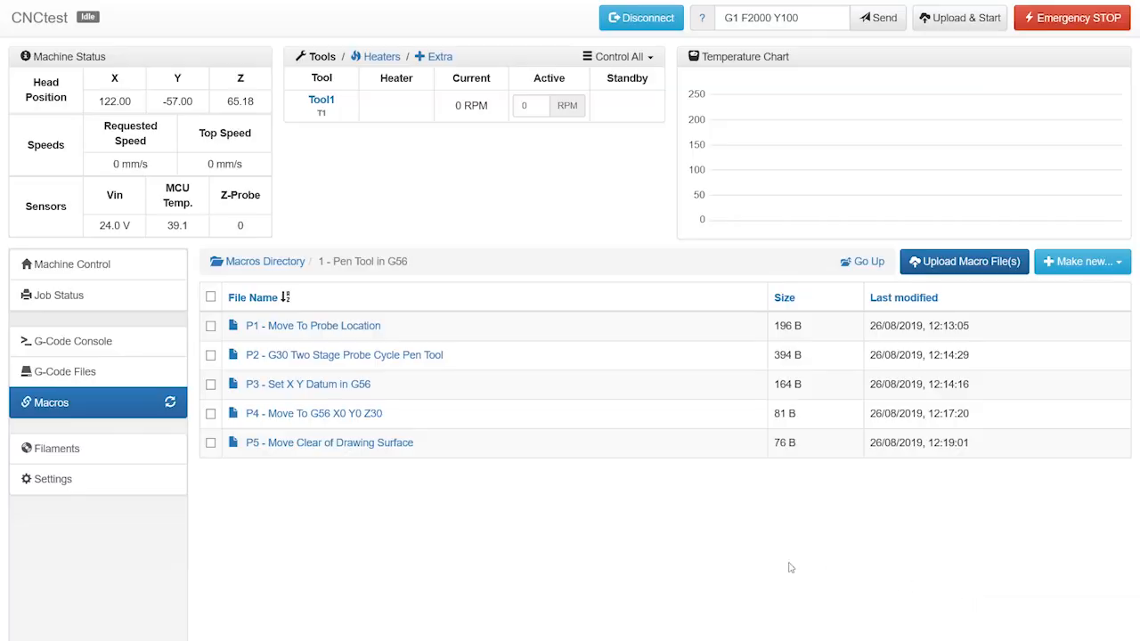
{"action": "left_click", "coordinate": [71, 263]}
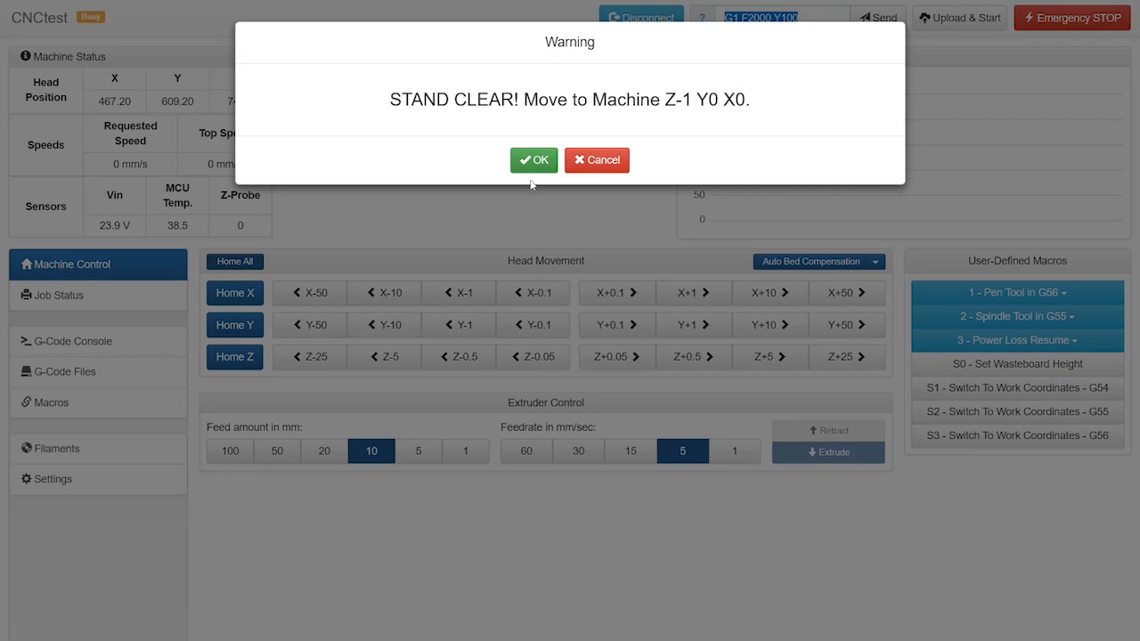
Step: Confirm the stand-clear warnings for the move to machine Z-1 Y0 X0 and to the probe location
{"action": "left_click", "coordinate": [535, 160]}
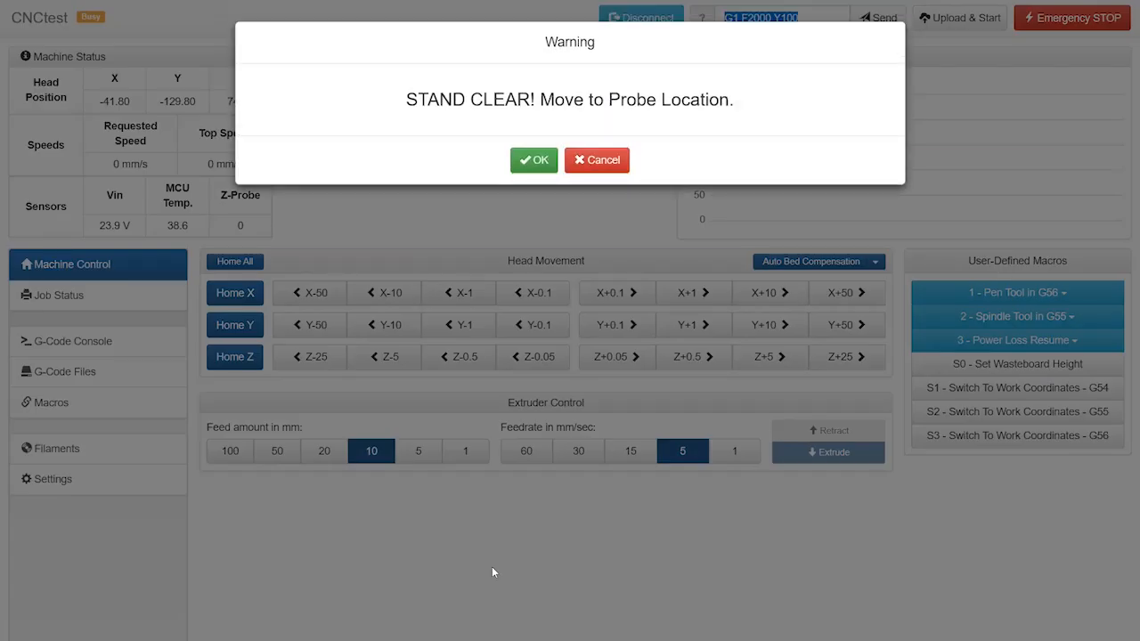
{"action": "left_click", "coordinate": [535, 161]}
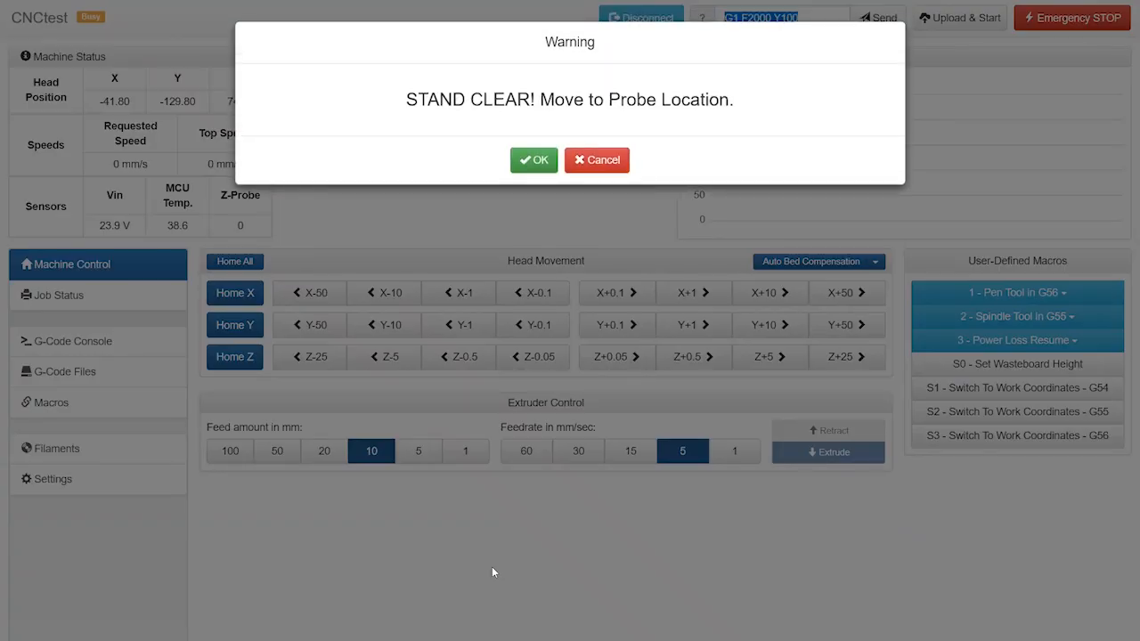
{"action": "left_click", "coordinate": [535, 160]}
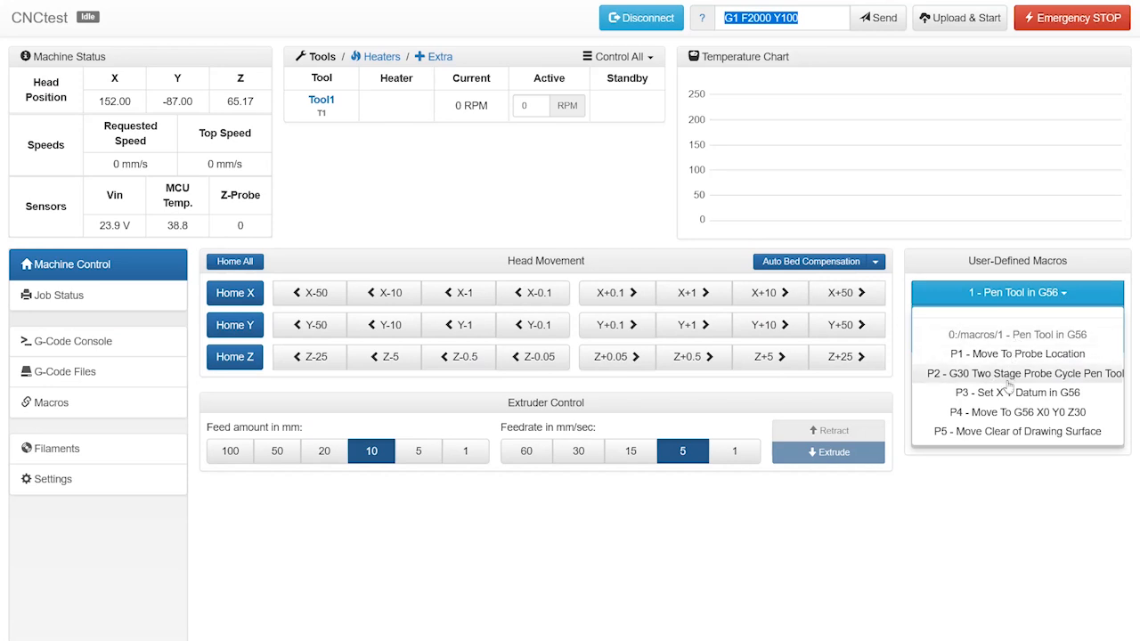
Step: Run the P2 G30 two-stage probe cycle macro and confirm the tool is above the probe
{"action": "left_click", "coordinate": [1015, 374]}
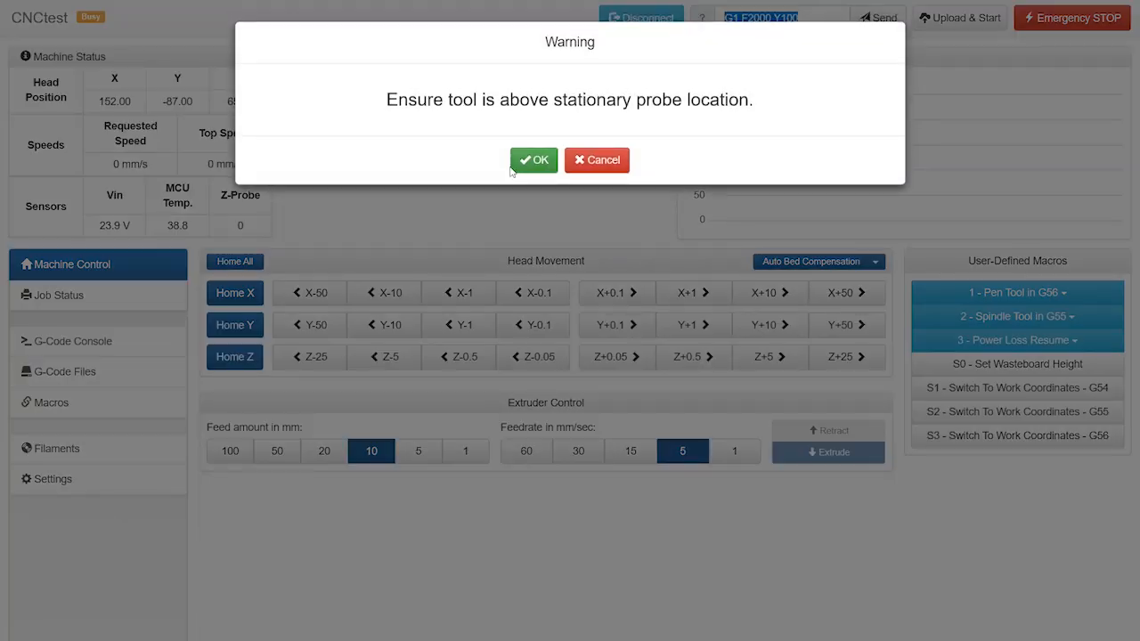
{"action": "left_click", "coordinate": [534, 160]}
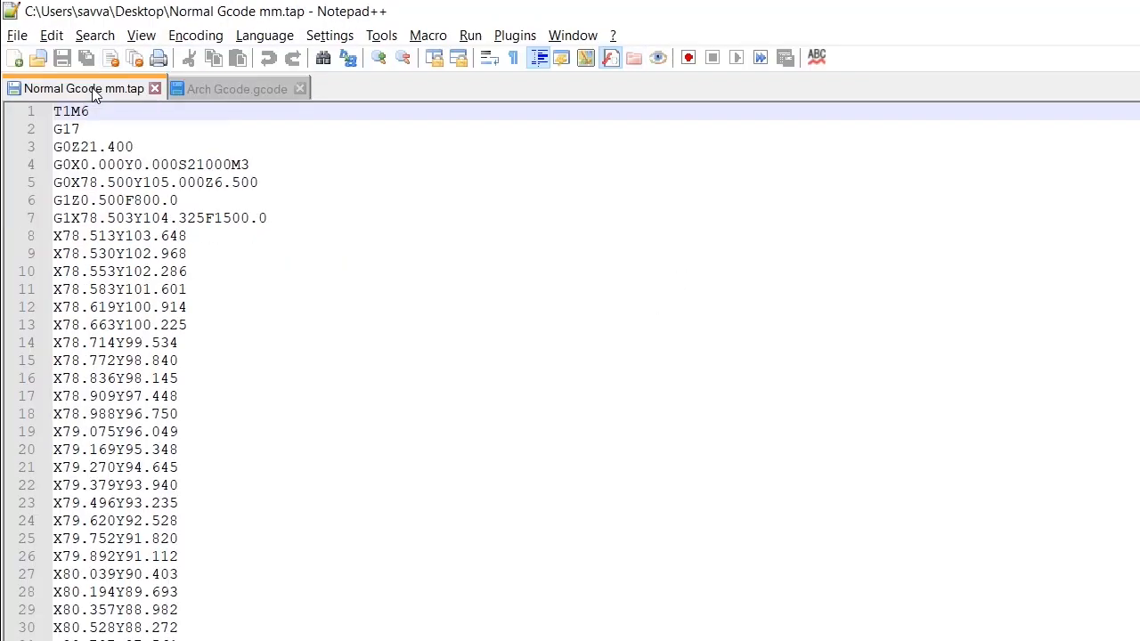
Step: Split the spindle start onto its own M3S21000 line in Normal Gcode mm.tap and switch to Arch Gcode.gcode
{"action": "left_click", "coordinate": [179, 164]}
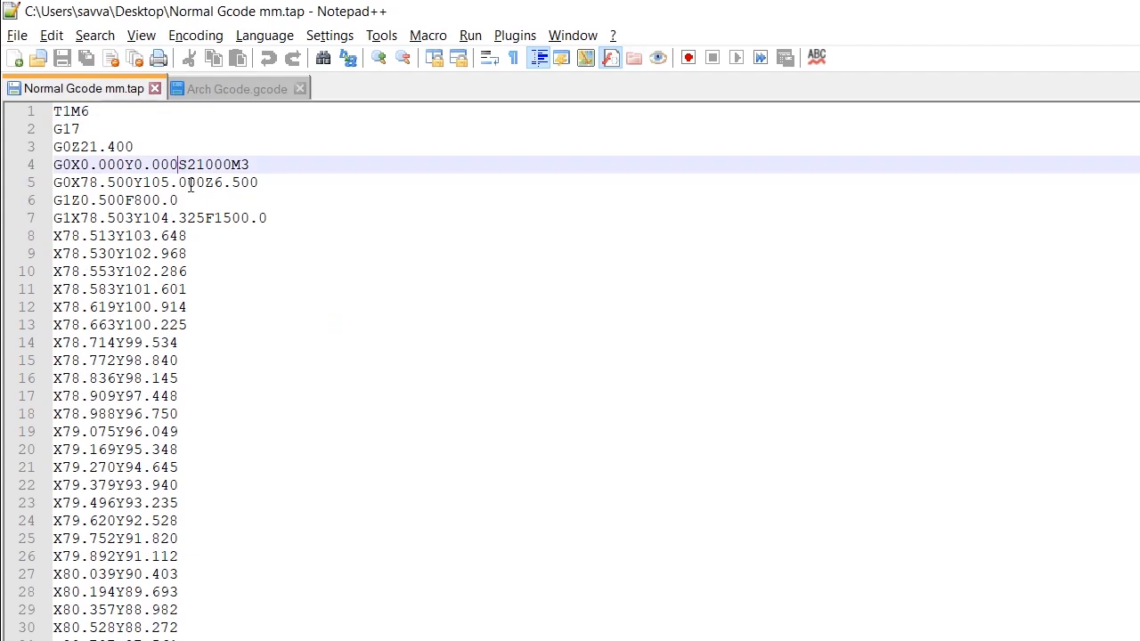
{"action": "key", "text": "Return"}
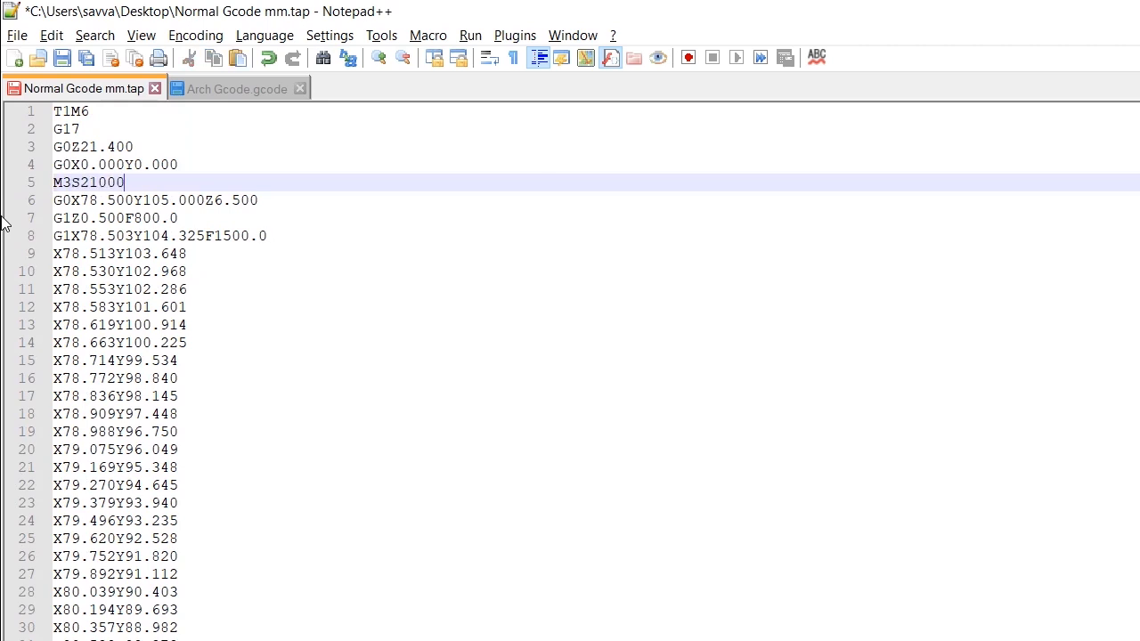
{"action": "double_click", "coordinate": [89, 181]}
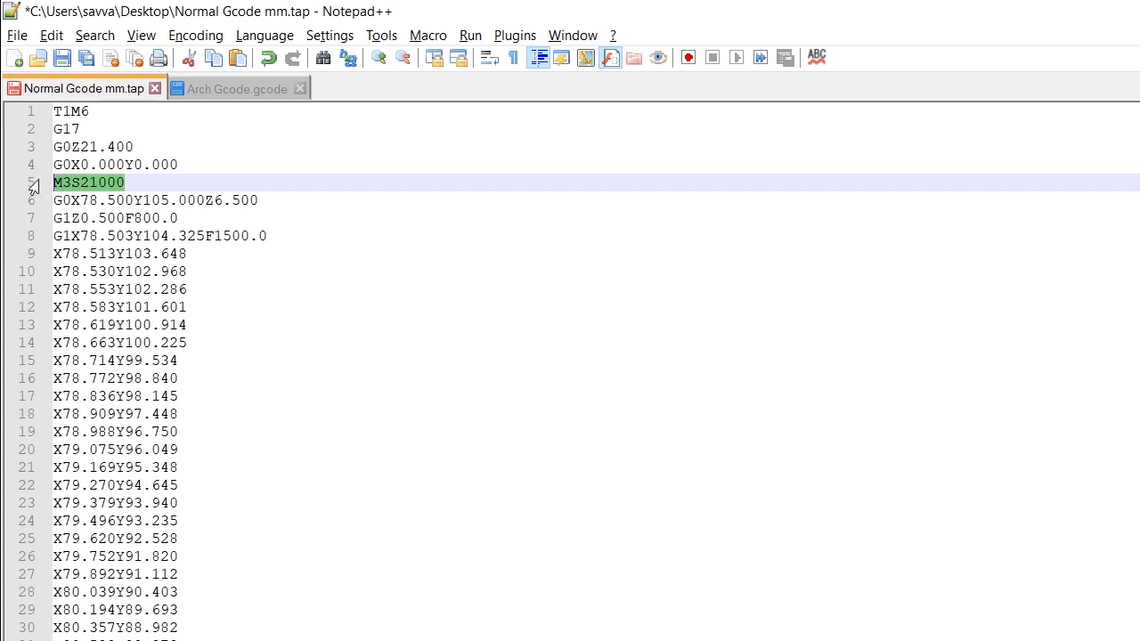
{"action": "left_click", "coordinate": [239, 89]}
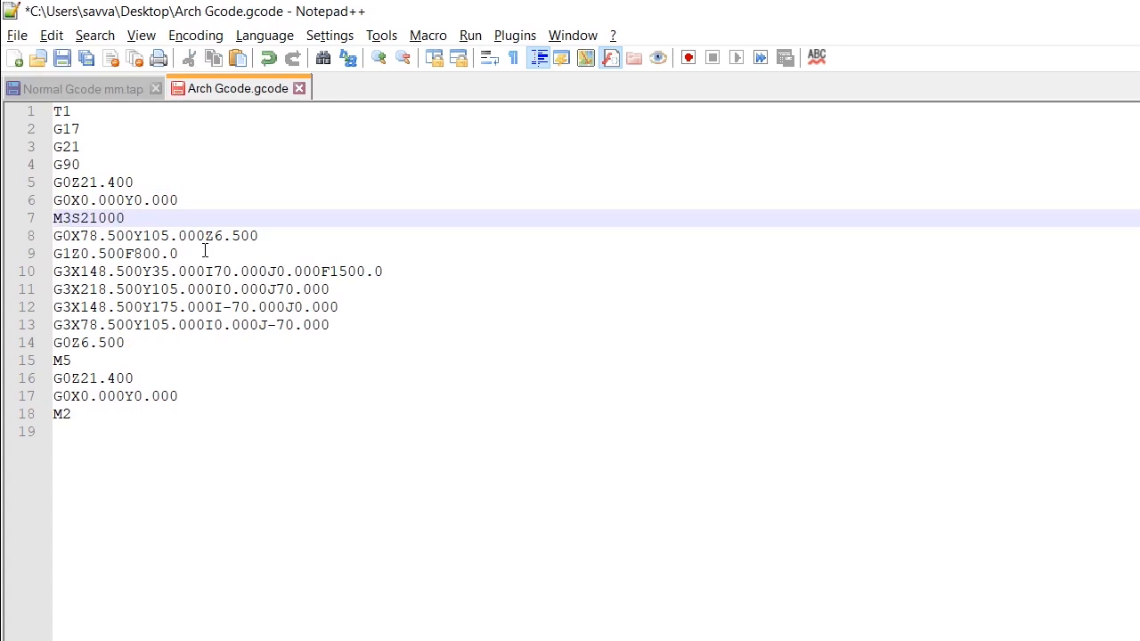
{"action": "key", "text": "F11"}
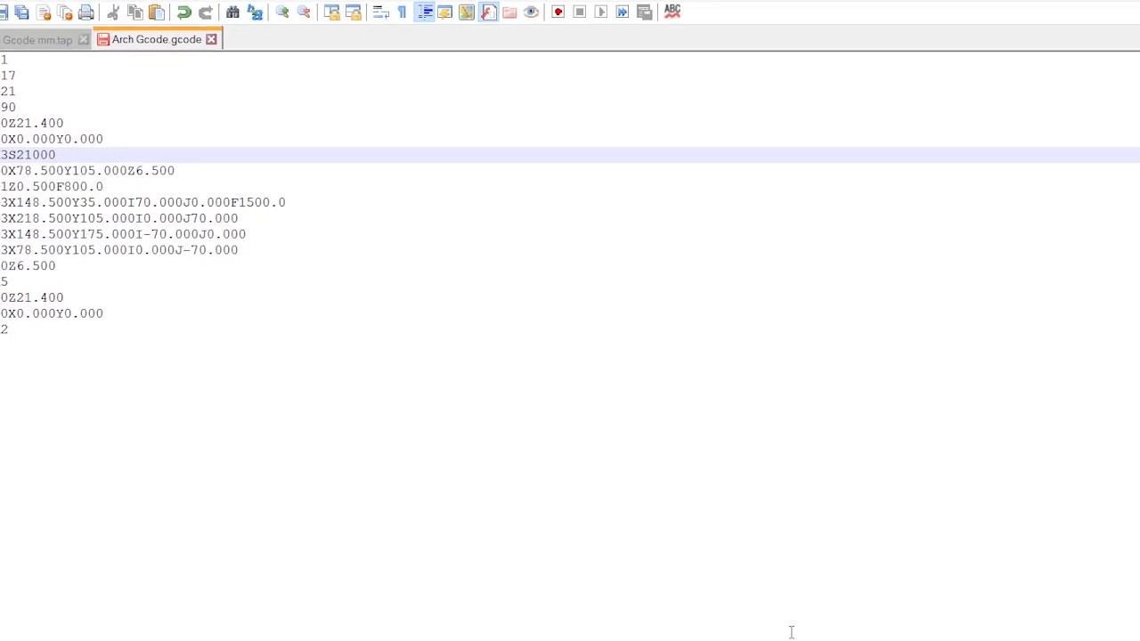